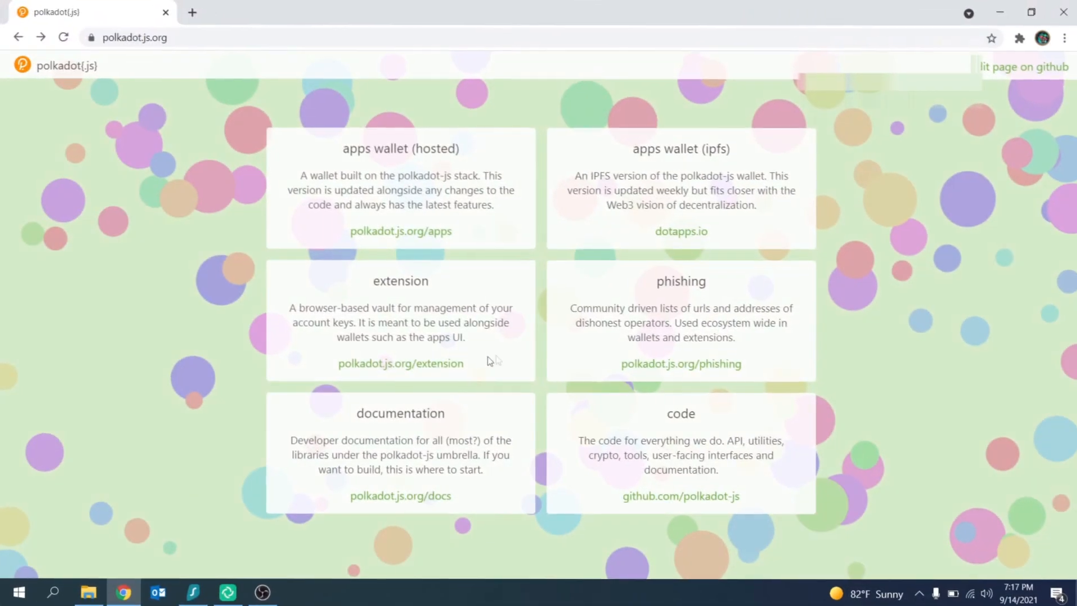
Step: Reach the polkadot{.js} extension's Chrome Web Store listing via the Download for Chrome link
{"action": "left_click", "coordinate": [399, 363]}
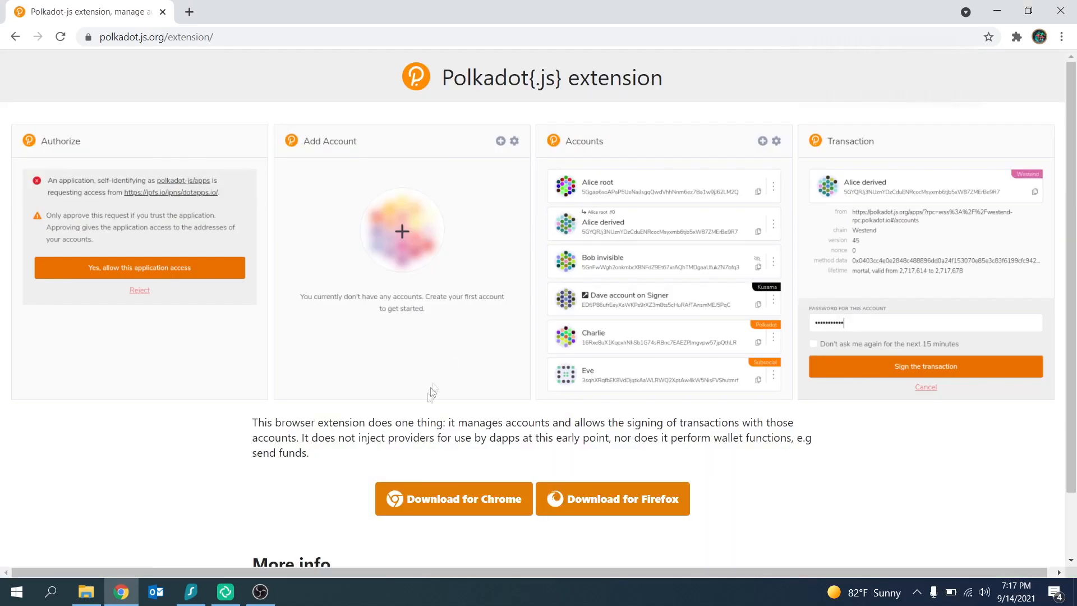
{"action": "left_click", "coordinate": [453, 498]}
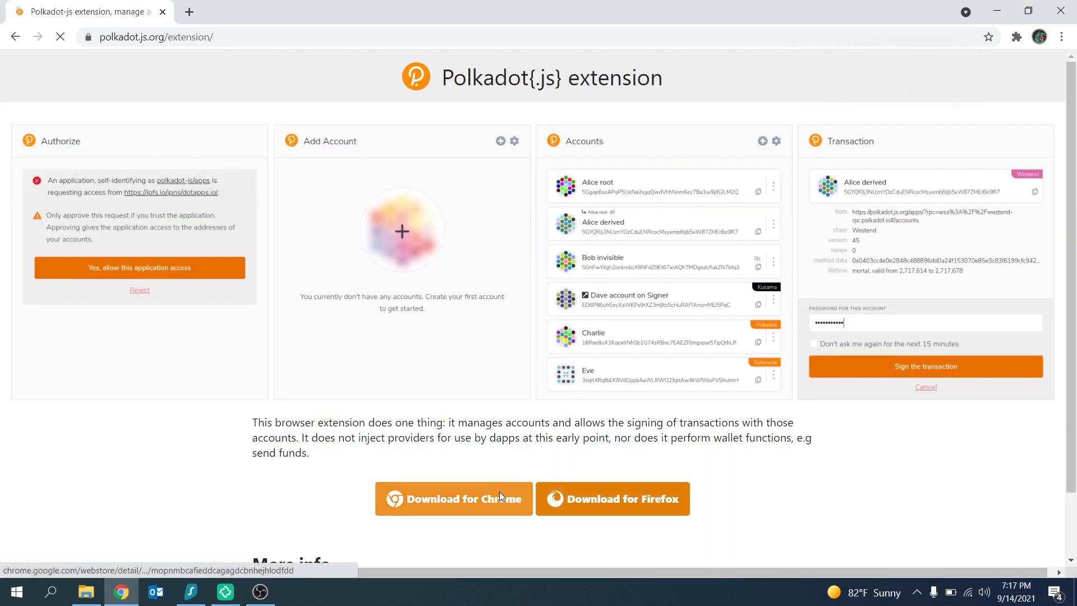
{"action": "left_click", "coordinate": [452, 498]}
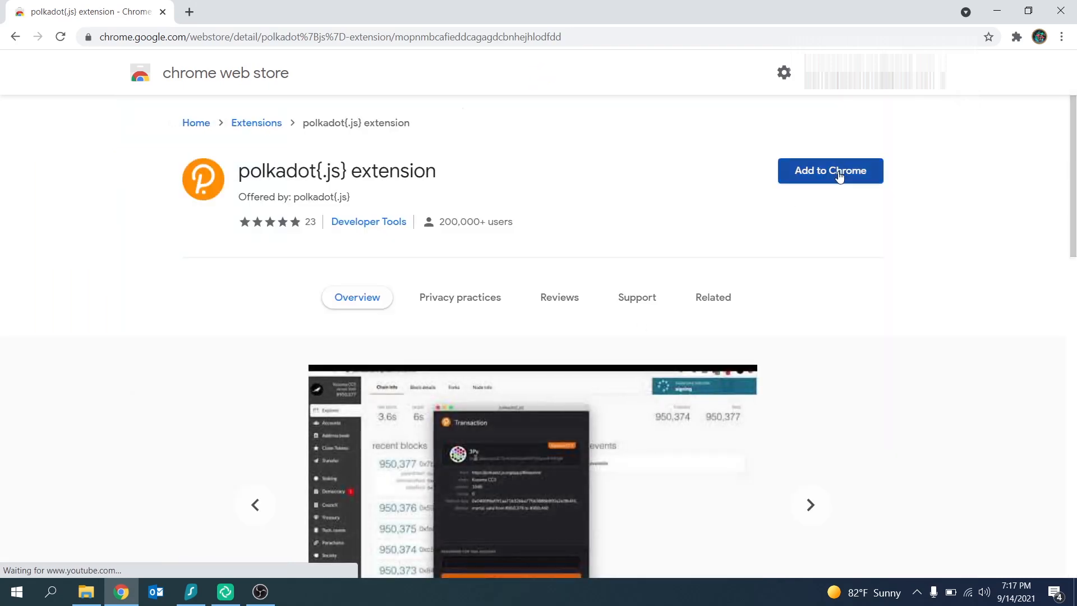
Step: Add the polkadot{.js} extension to Chrome and confirm the installation prompt
{"action": "left_click", "coordinate": [830, 170]}
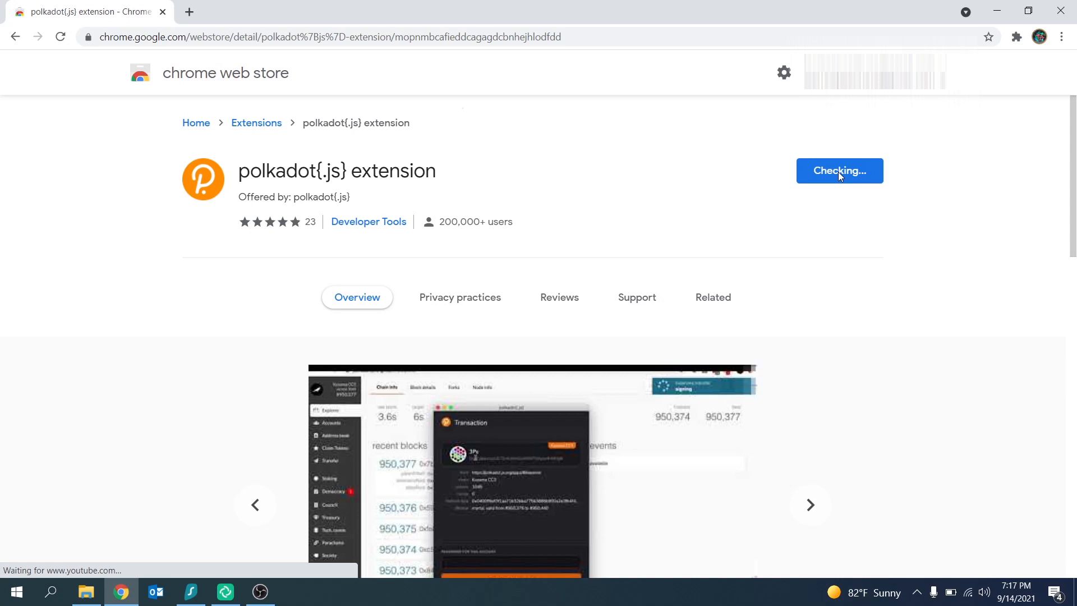
{"action": "left_click", "coordinate": [839, 170]}
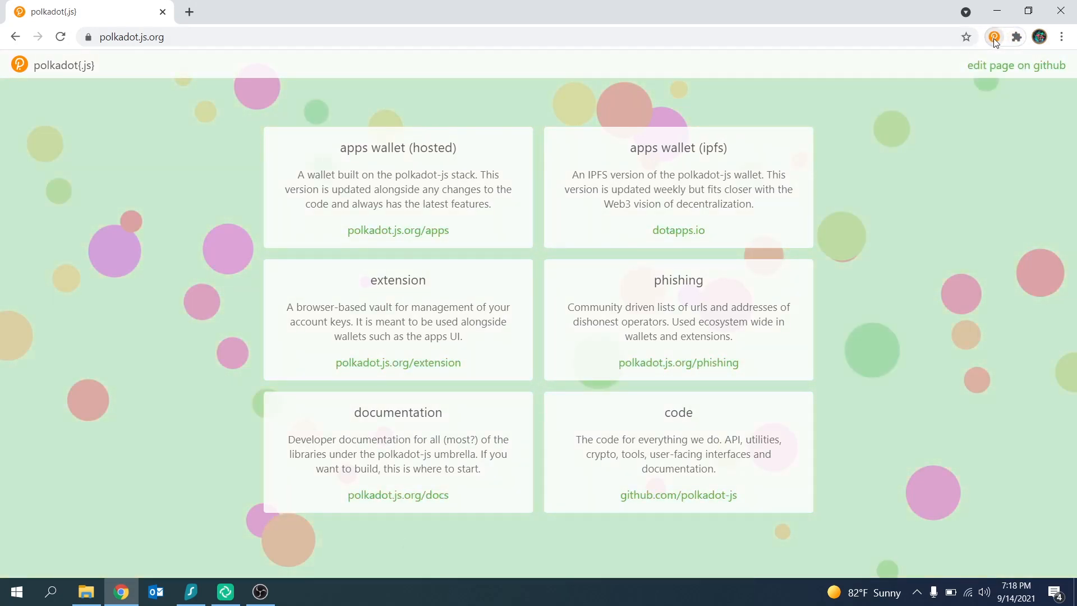
Step: Acknowledge the extension's privacy notes and import an account from a pre-existing seed phrase
{"action": "left_click", "coordinate": [992, 36]}
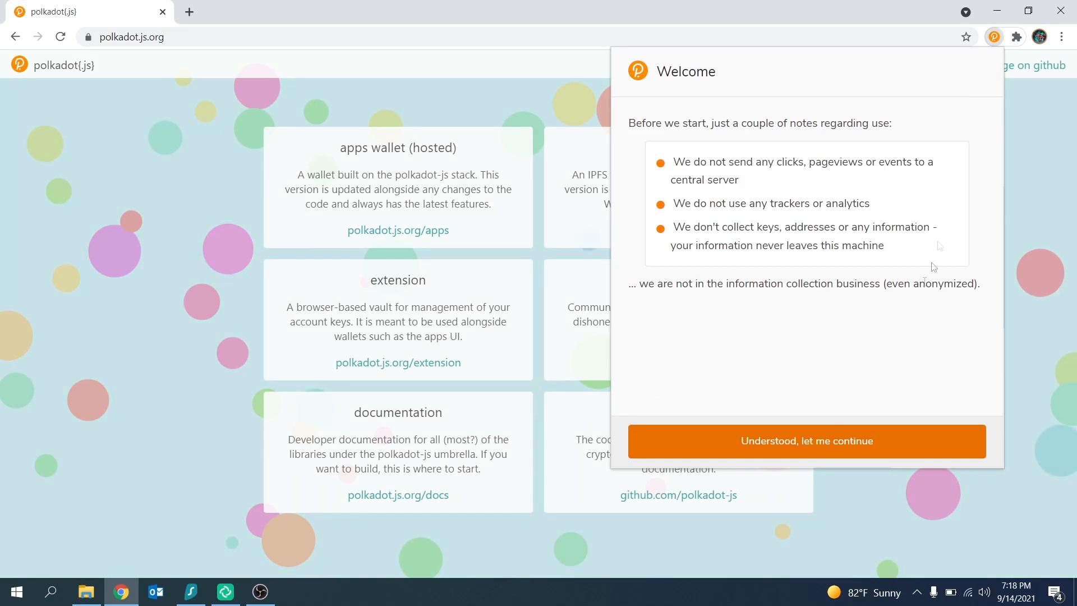
{"action": "left_click", "coordinate": [807, 441]}
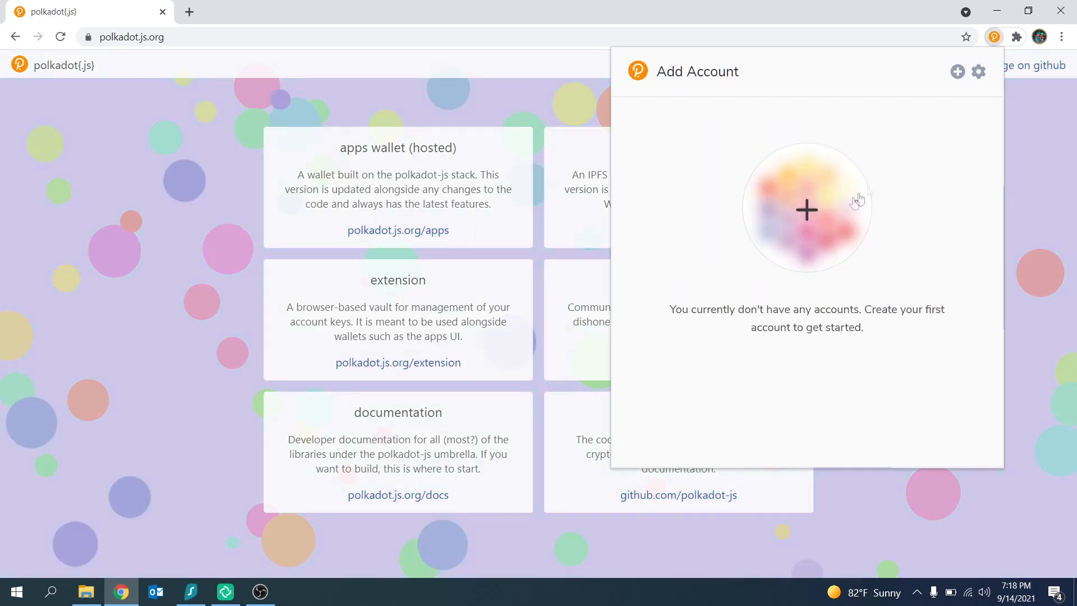
{"action": "left_click", "coordinate": [957, 72]}
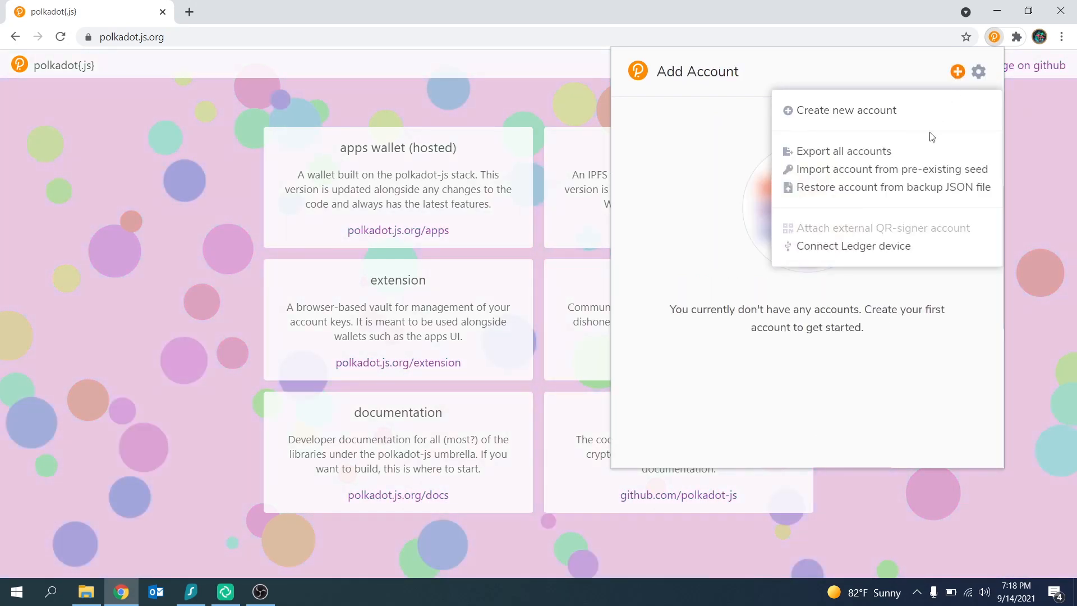
{"action": "left_click", "coordinate": [893, 170]}
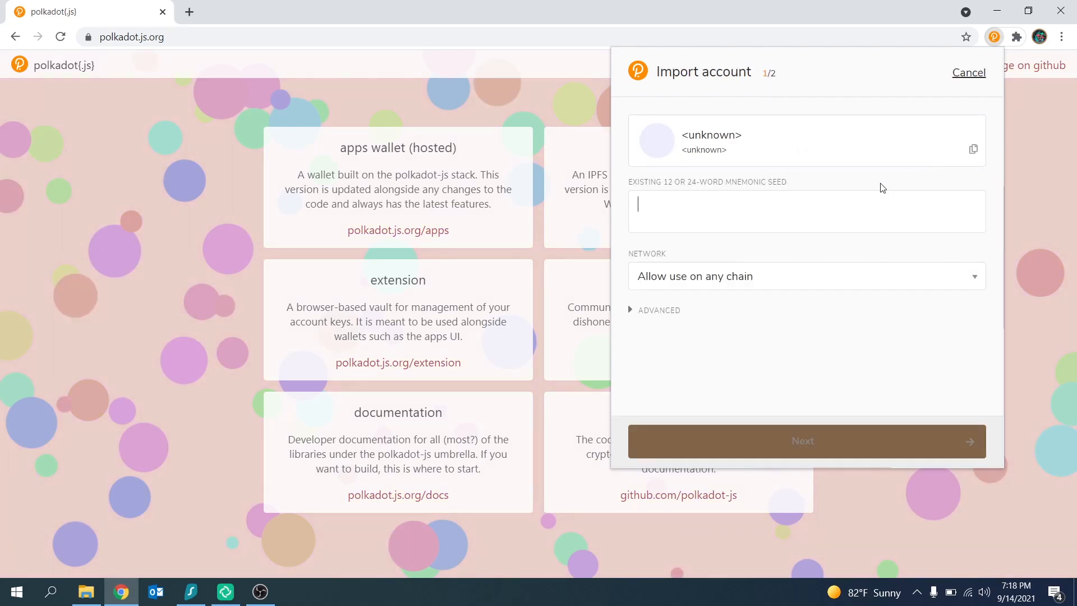
{"action": "type", "text": "input your s"}
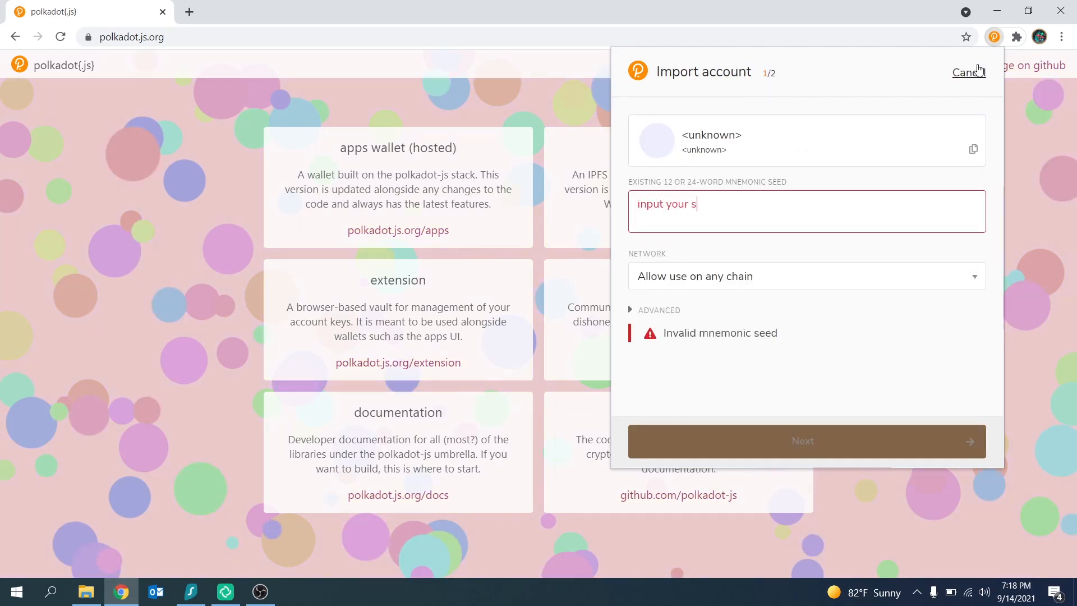
{"action": "type", "text": "eed phrase here"}
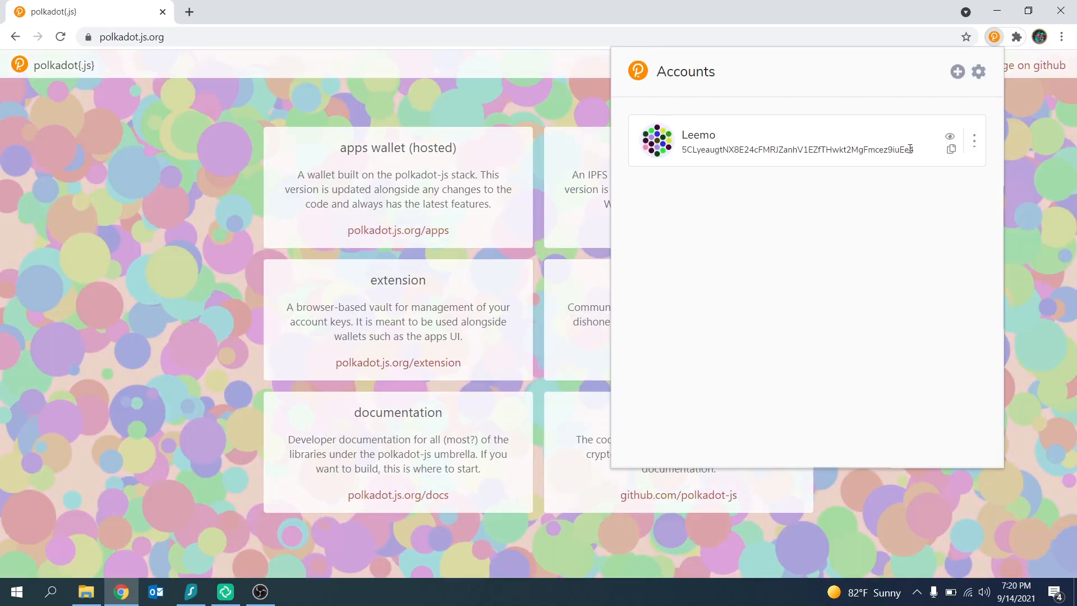
Step: Keep the imported account set to 'Allow use on any chain' in its network options
{"action": "left_click", "coordinate": [974, 141]}
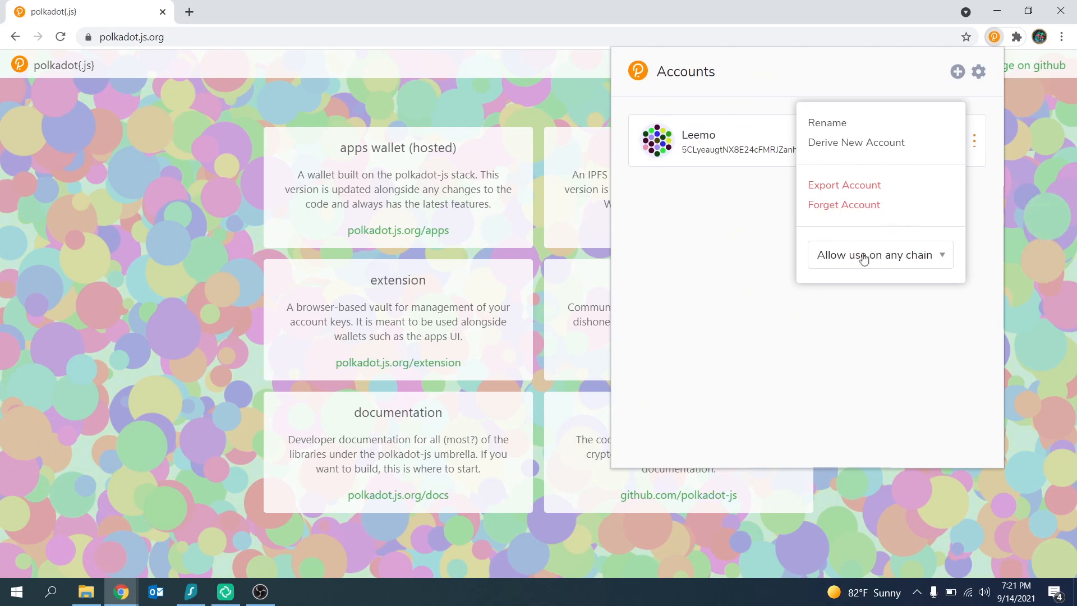
{"action": "left_click", "coordinate": [881, 255]}
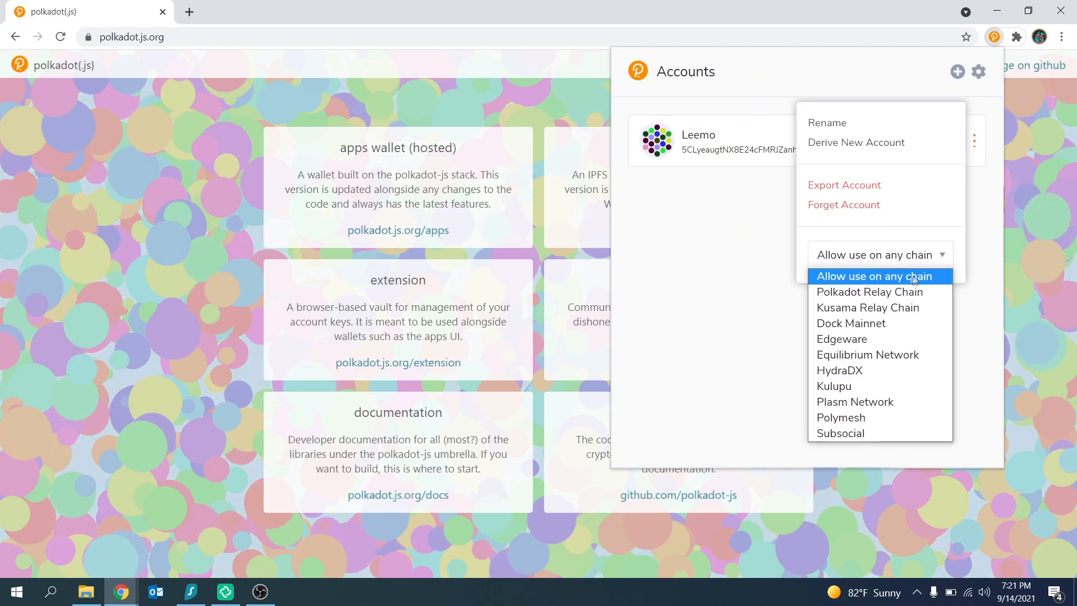
{"action": "left_click", "coordinate": [874, 276]}
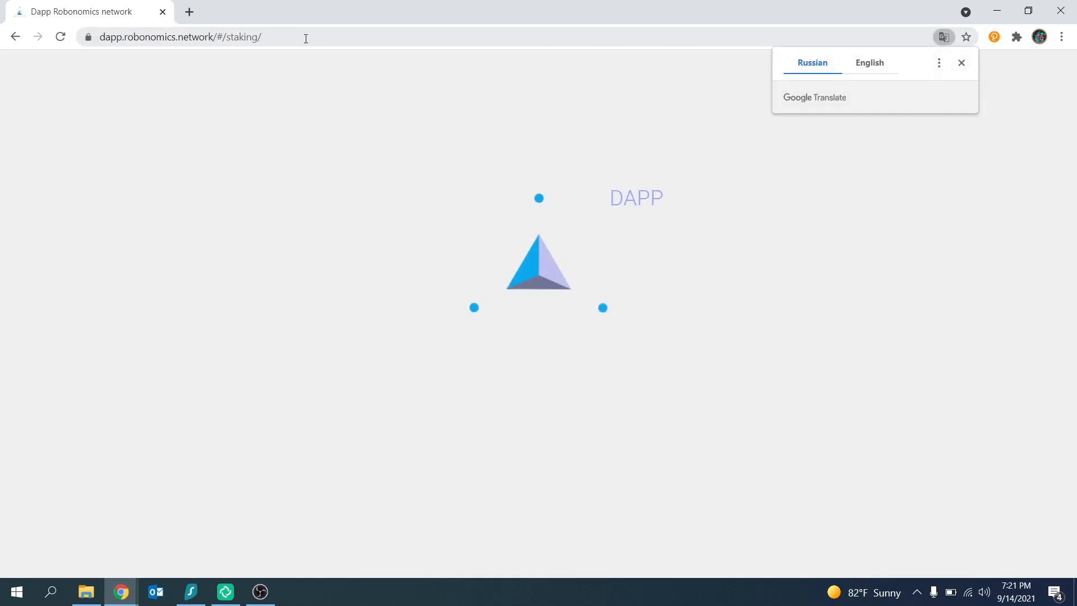
Step: Dismiss the translation offer and authorize the DApp to access the extension account
{"action": "left_click", "coordinate": [961, 63]}
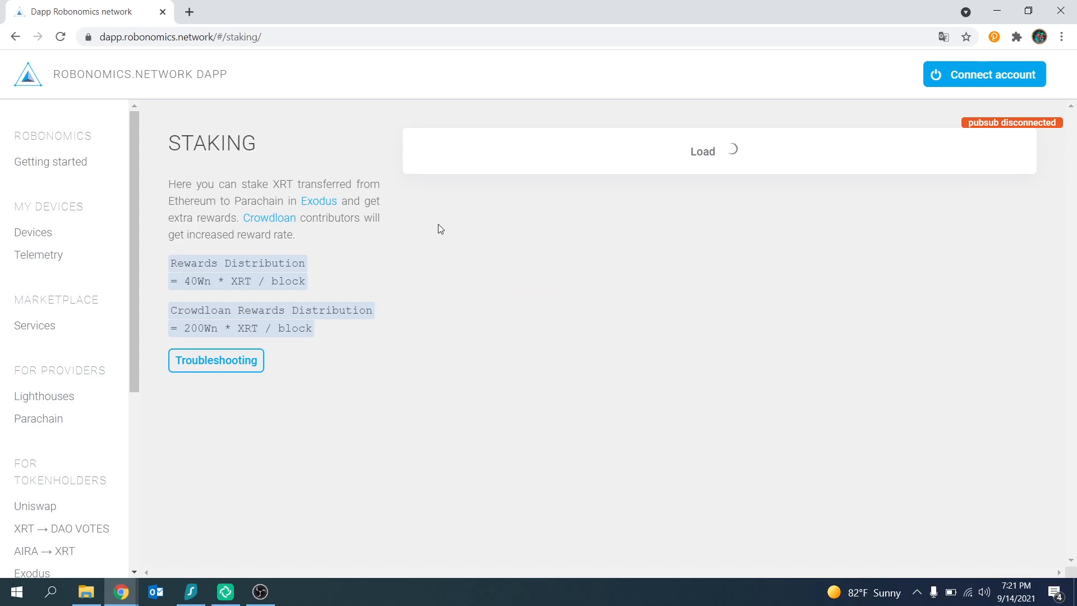
{"action": "left_click", "coordinate": [992, 37]}
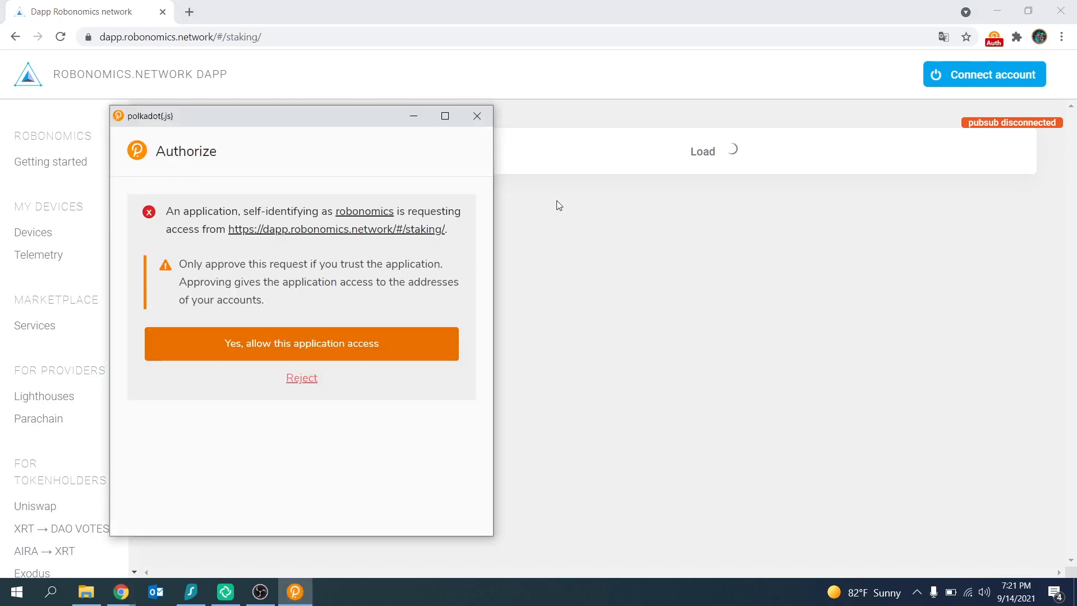
{"action": "mouse_move", "coordinate": [408, 351]}
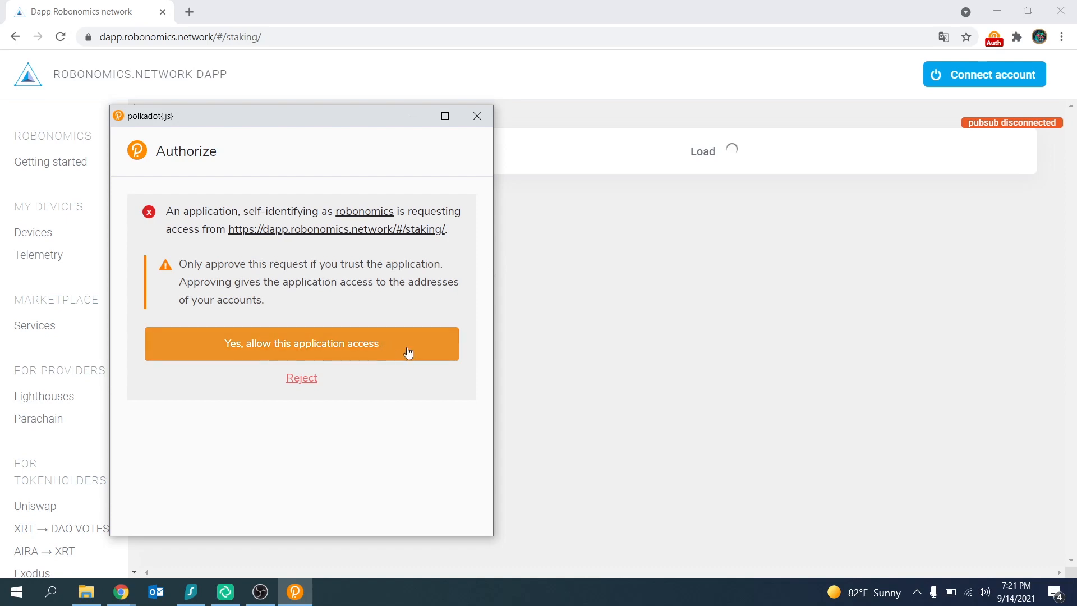
{"action": "left_click", "coordinate": [301, 343]}
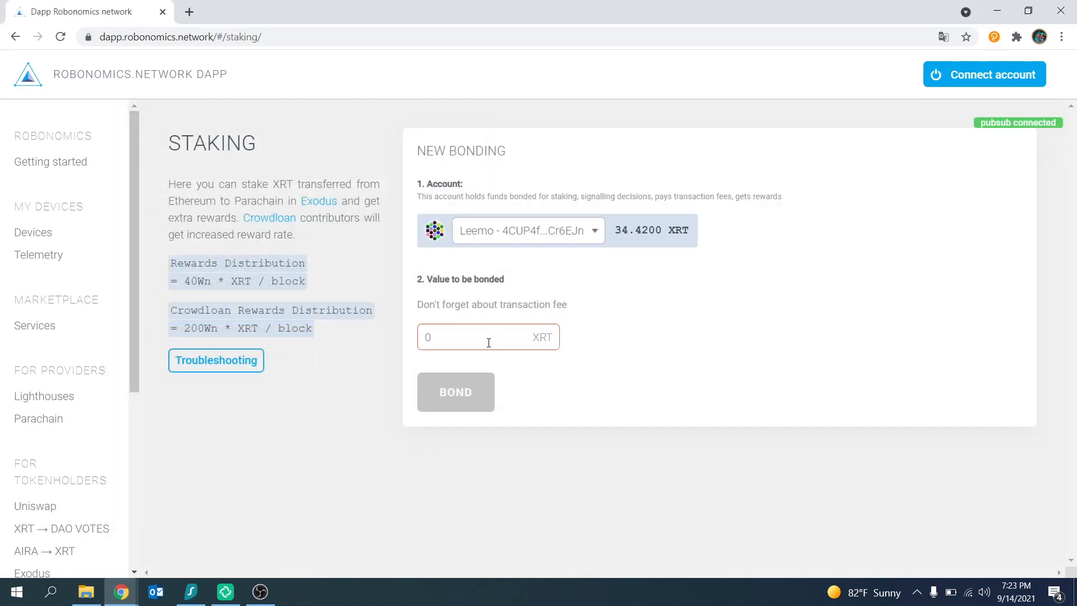
Step: Bond 5 XRT from the connected account and sign the transaction with the account password
{"action": "type", "text": "5"}
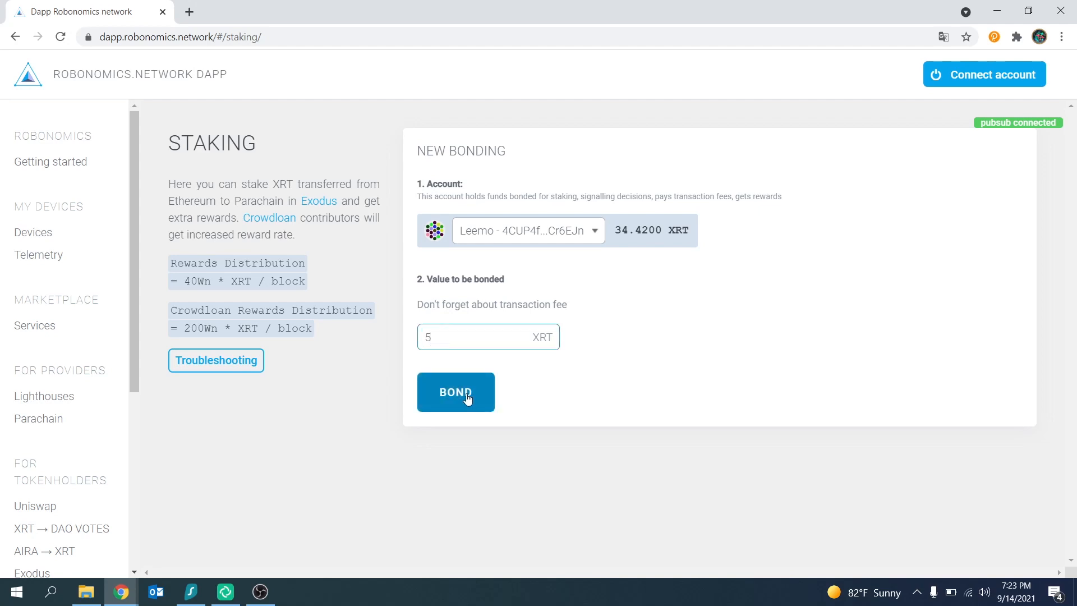
{"action": "left_click", "coordinate": [456, 392]}
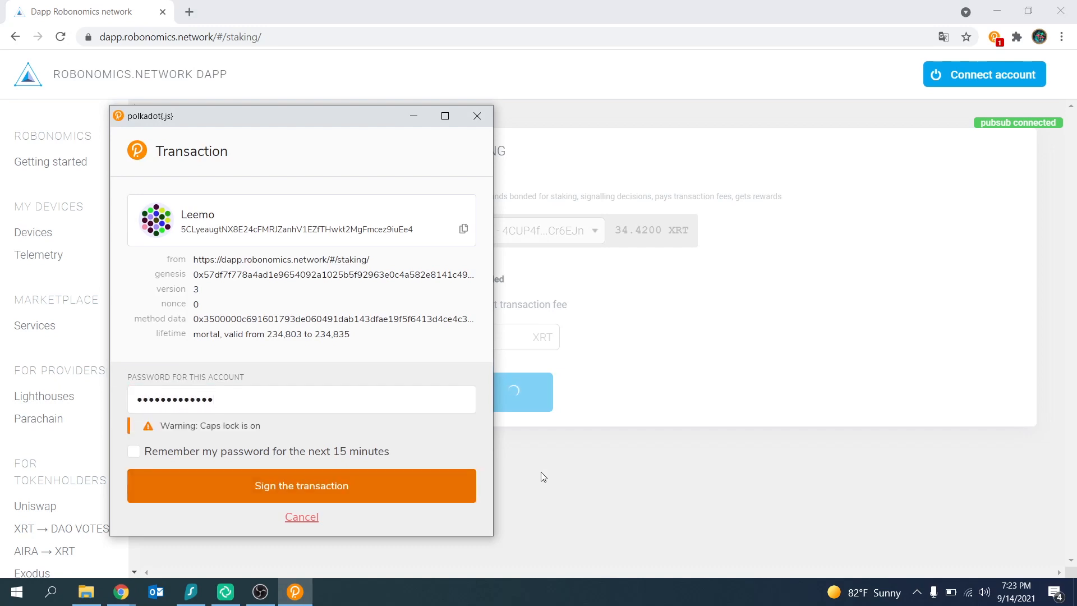
{"action": "left_click", "coordinate": [301, 486]}
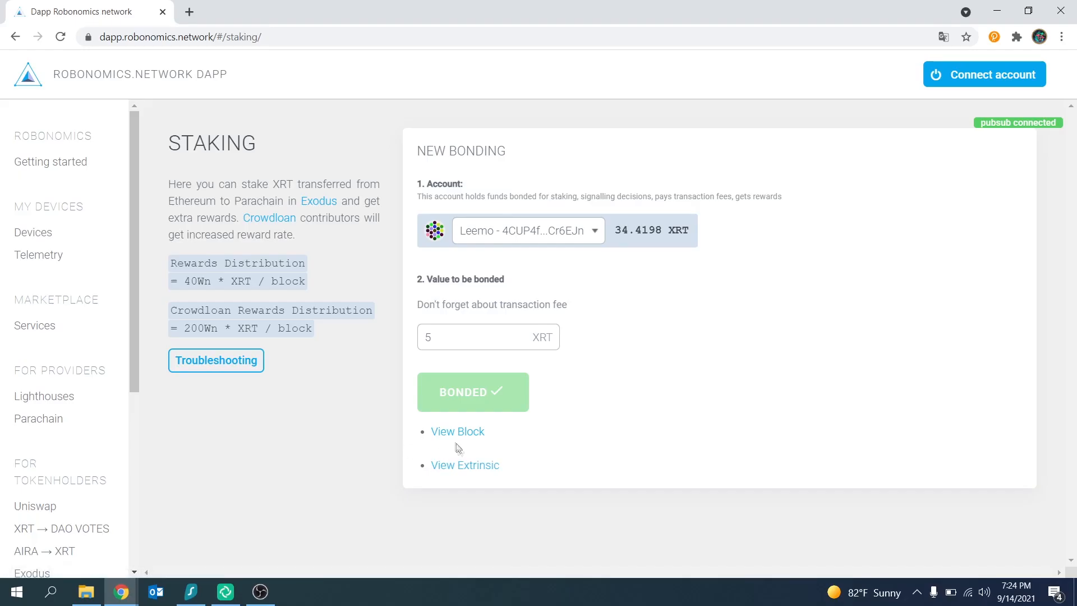
Step: Review the bond extrinsic's block and details in Subscan, then return to the DApp staking page
{"action": "left_click", "coordinate": [457, 431]}
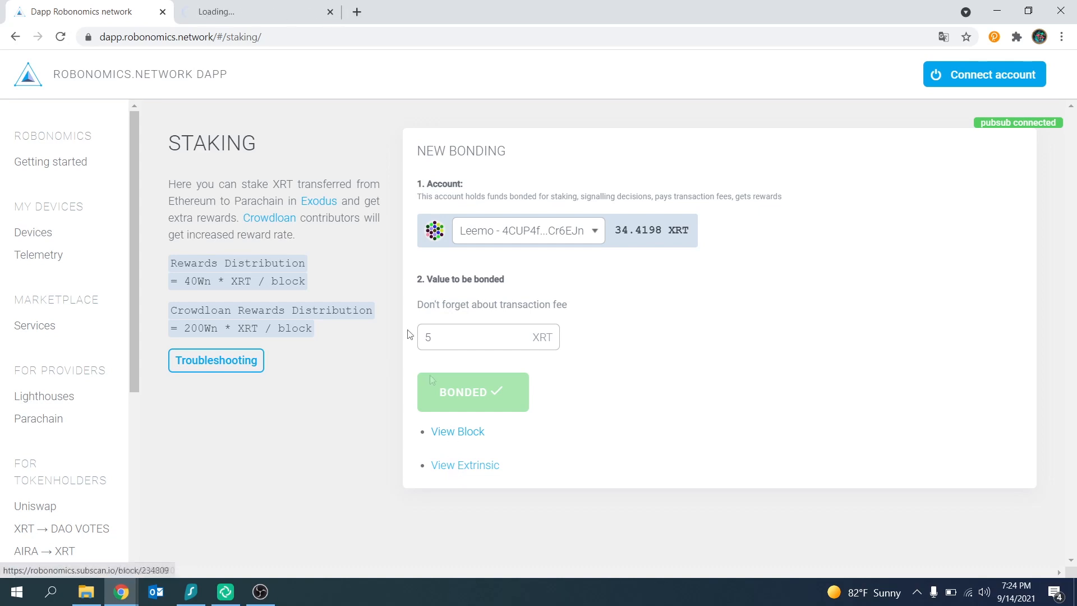
{"action": "left_click", "coordinate": [465, 464]}
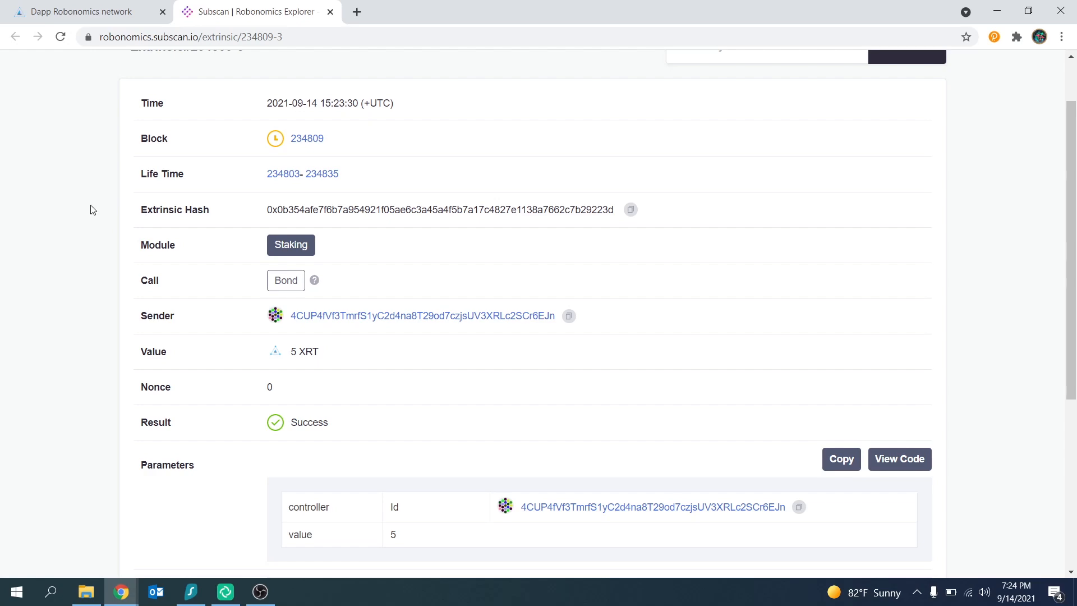
{"action": "scroll", "scroll_direction": "down", "scroll_amount": 3}
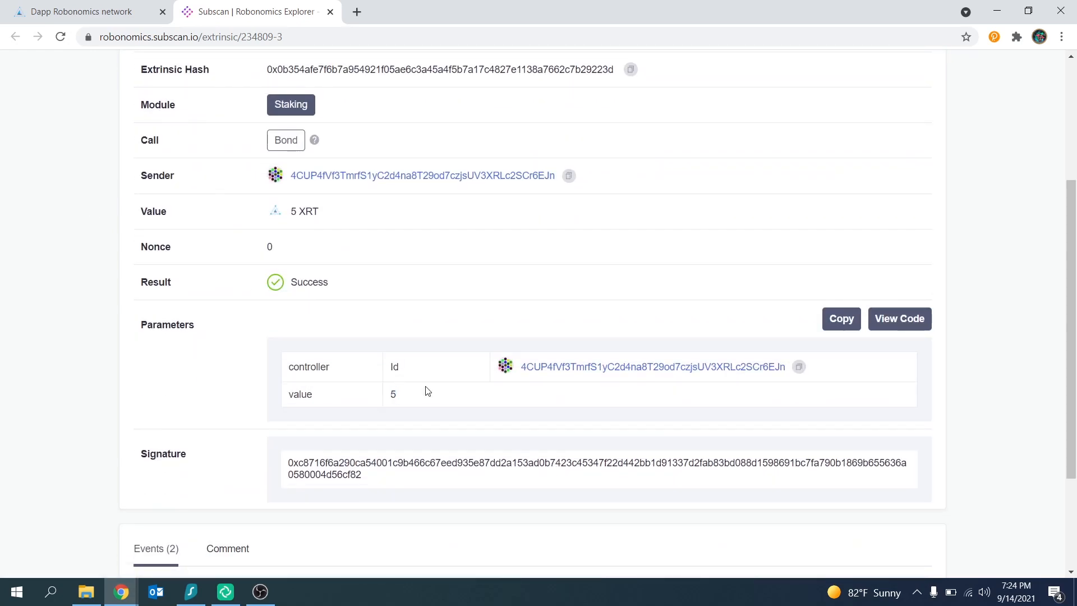
{"action": "scroll", "scroll_direction": "up", "scroll_amount": 3}
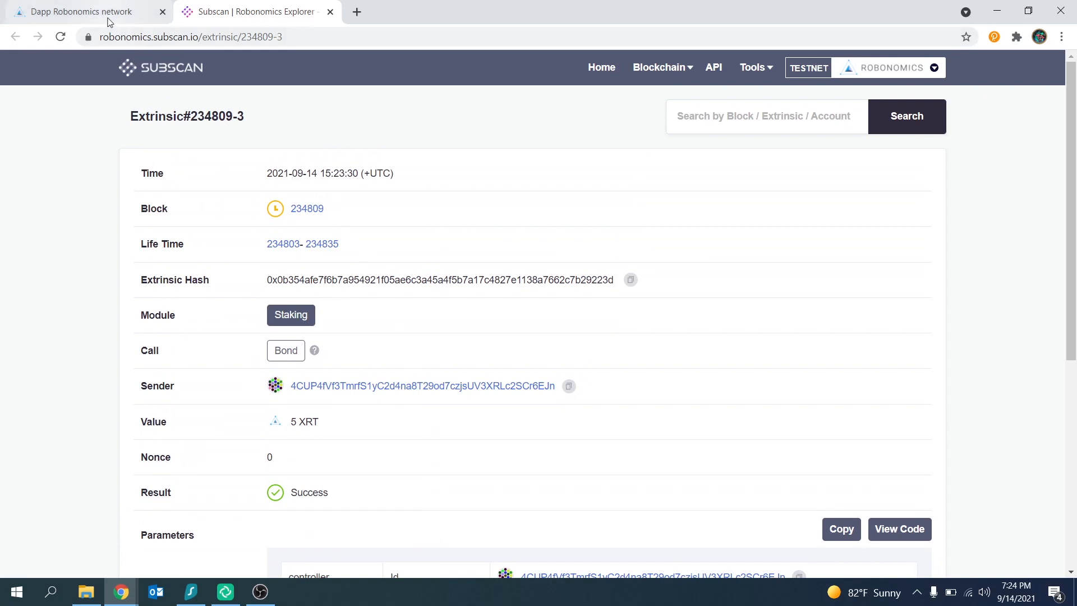
{"action": "left_click", "coordinate": [78, 11]}
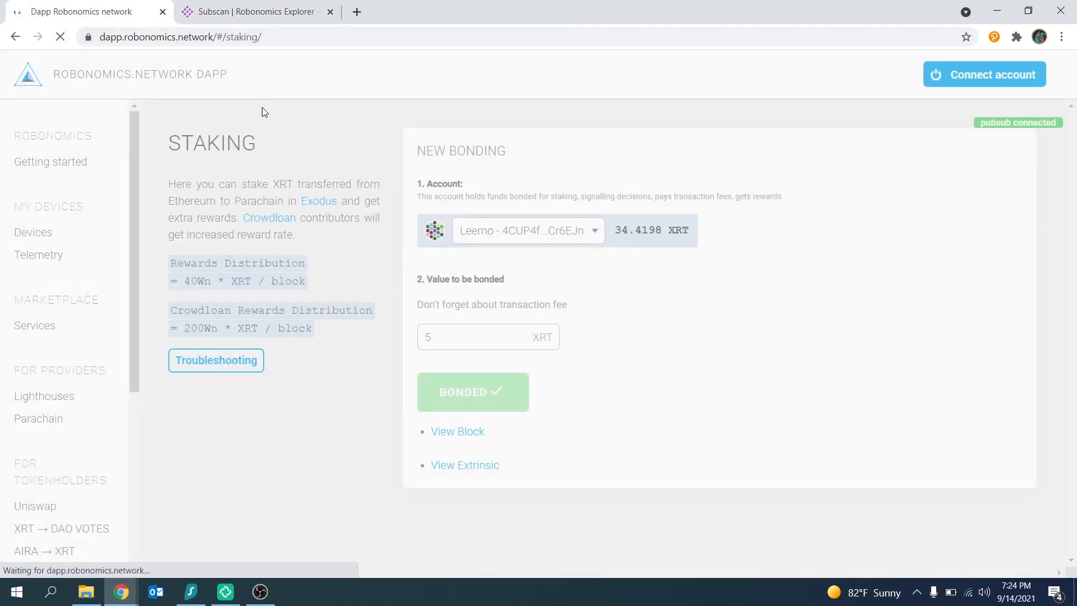
Step: Reload the staking page and highlight the Bonded: 5.0000 XRT value under Your Bondings
{"action": "left_click", "coordinate": [59, 36]}
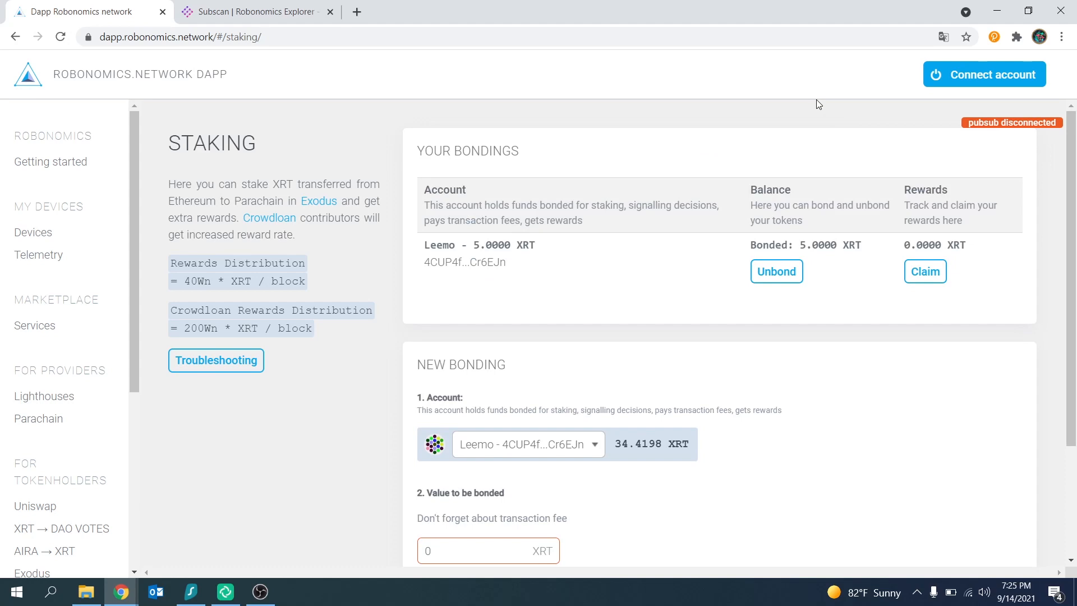
{"action": "double_click", "coordinate": [783, 245]}
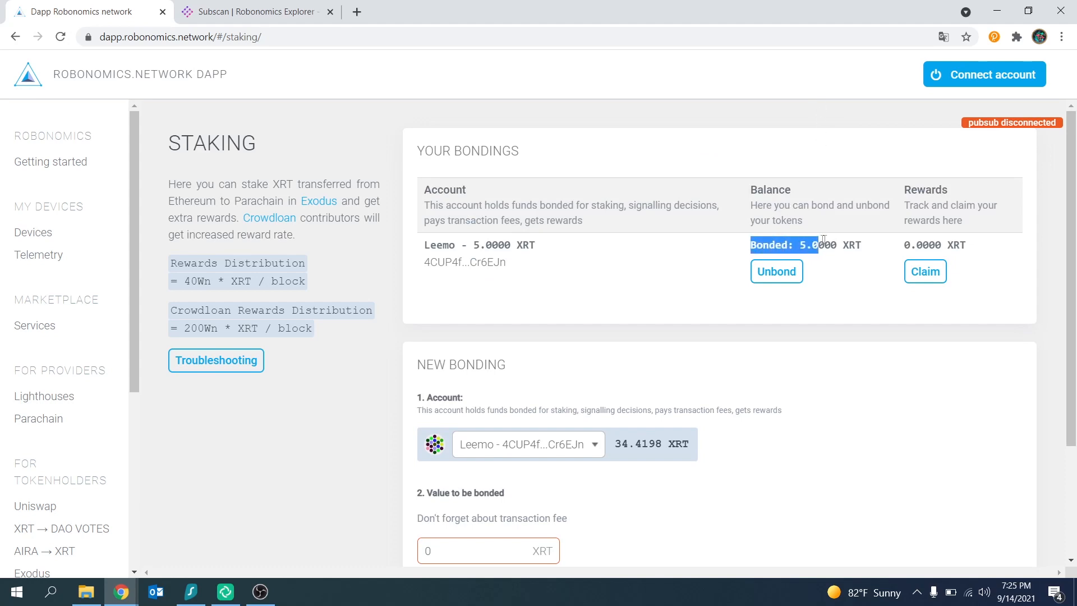